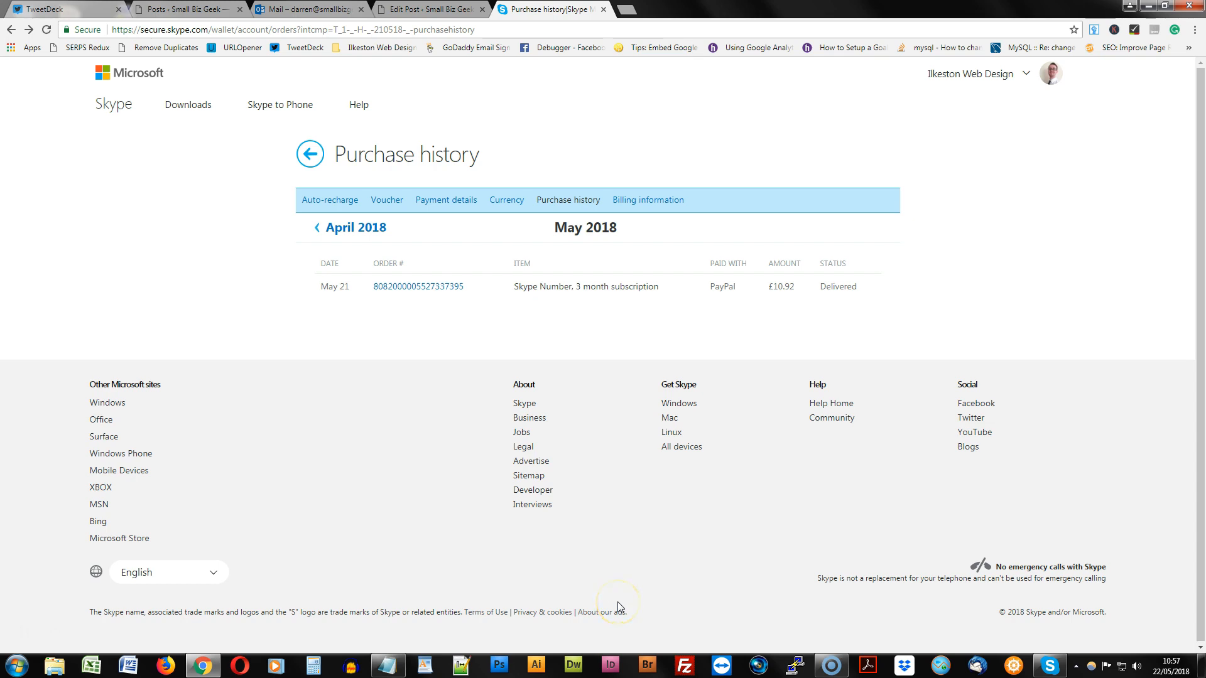
mouse_move(491, 340)
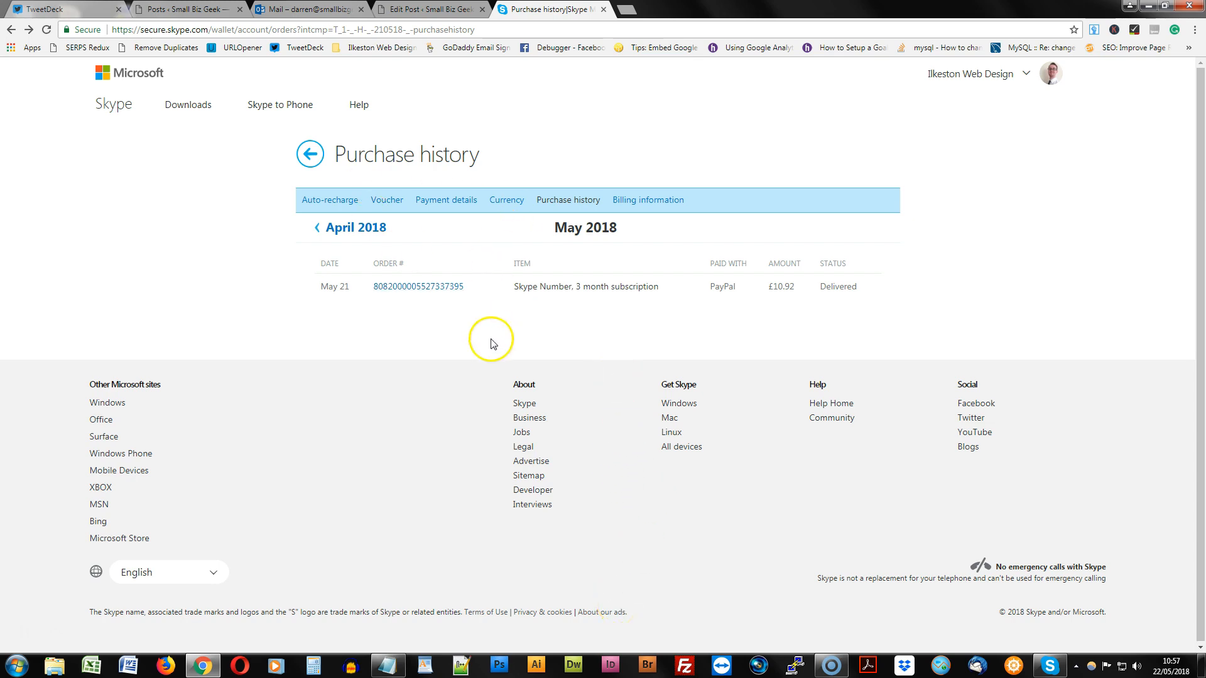
mouse_move(452, 326)
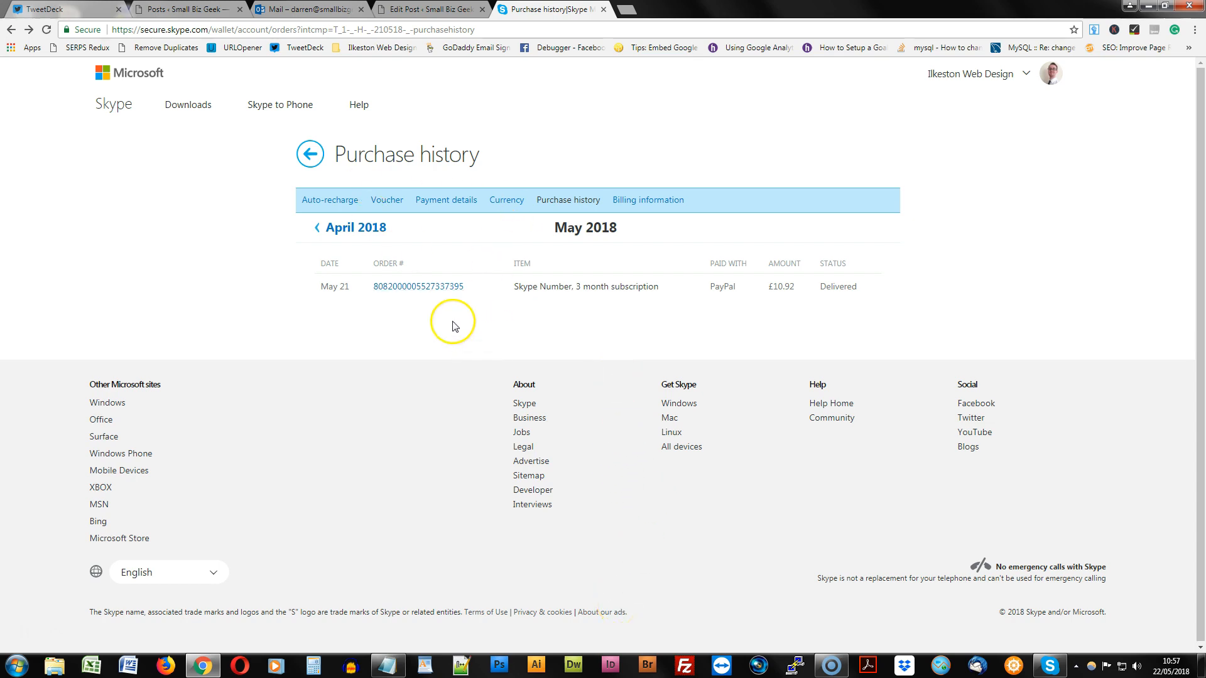
click(417, 287)
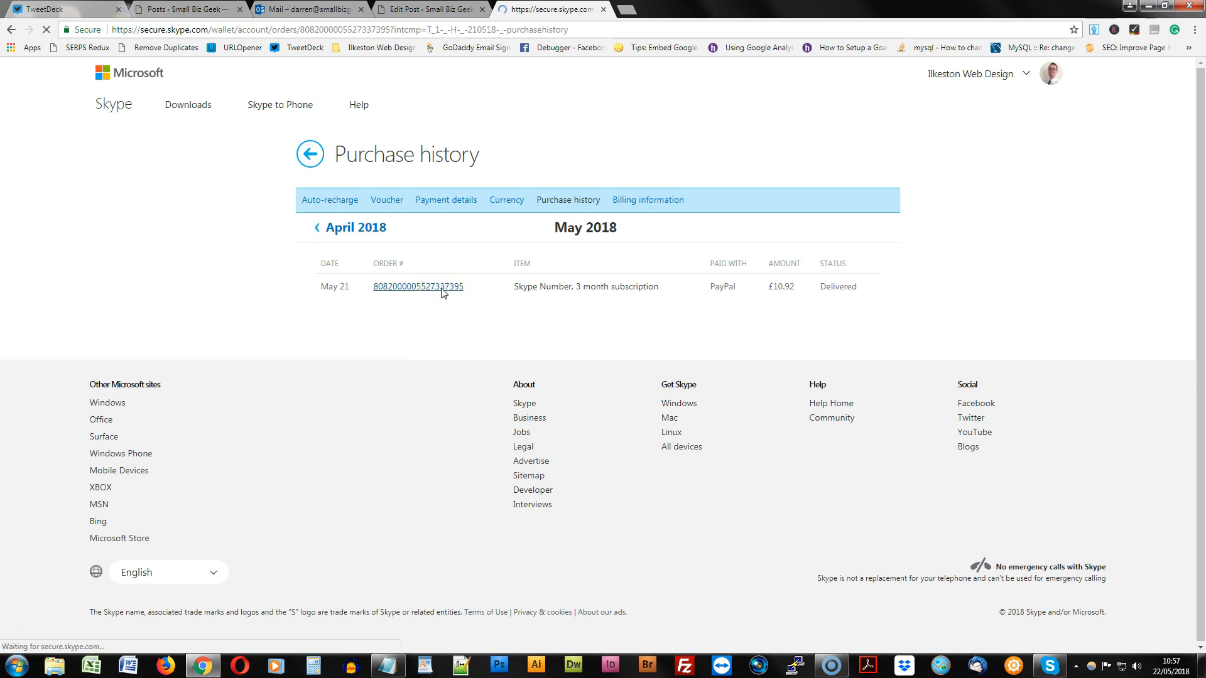
click(418, 286)
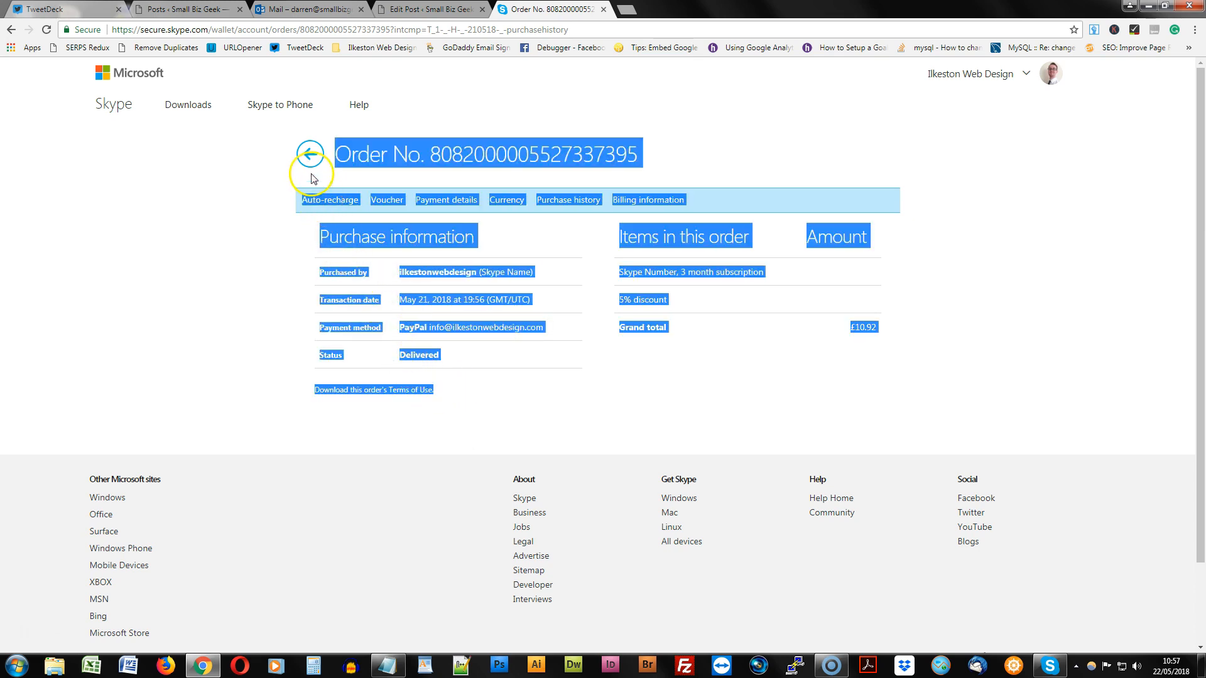
mouse_move(306, 212)
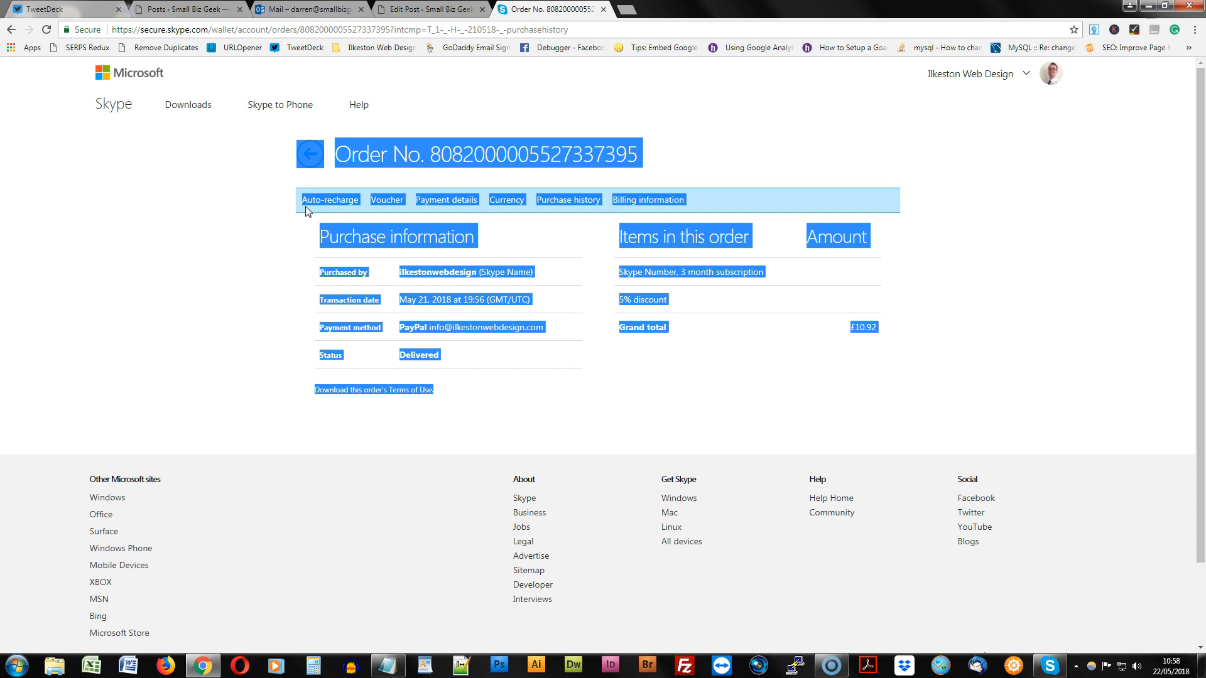
Step: Open Chrome's print preview and switch the destination from Save as PDF to EPSON SX210 Series
key(ctrl+p)
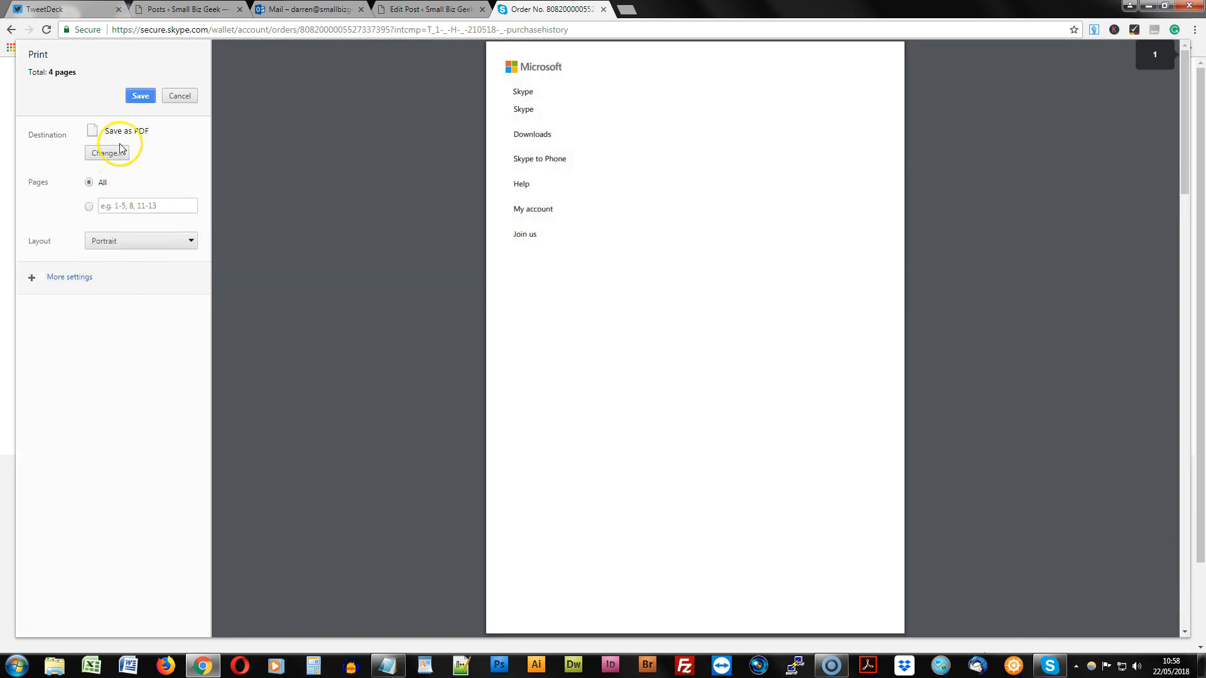
click(106, 152)
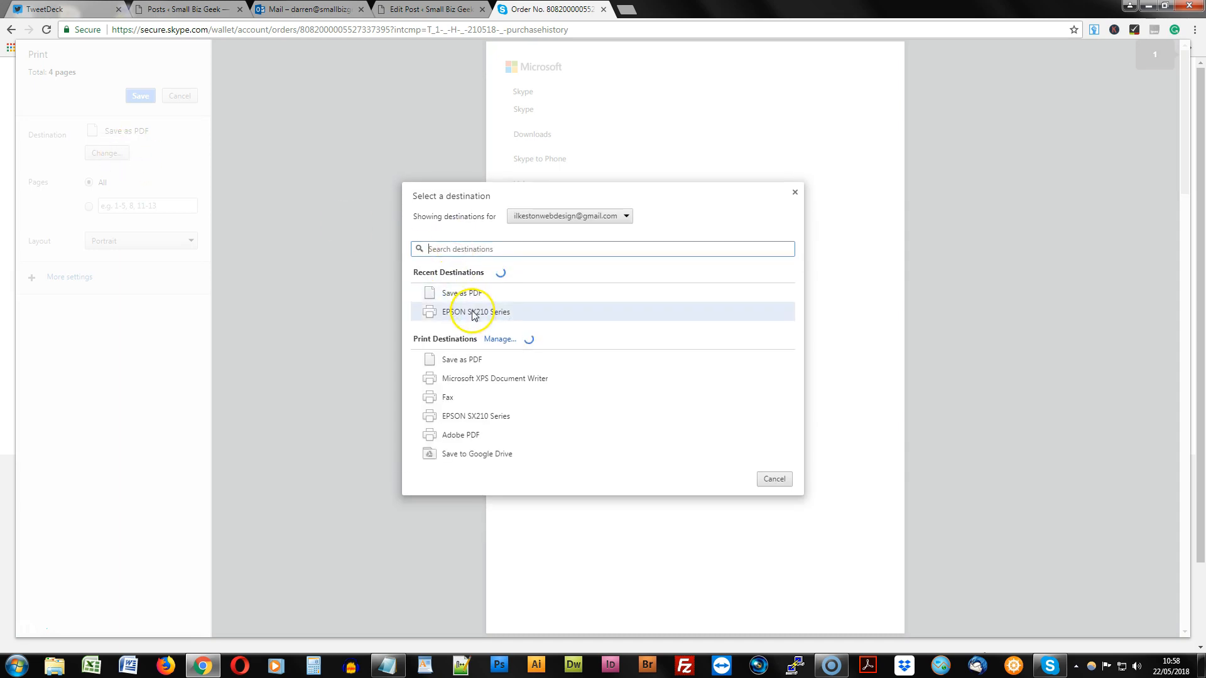
click(479, 312)
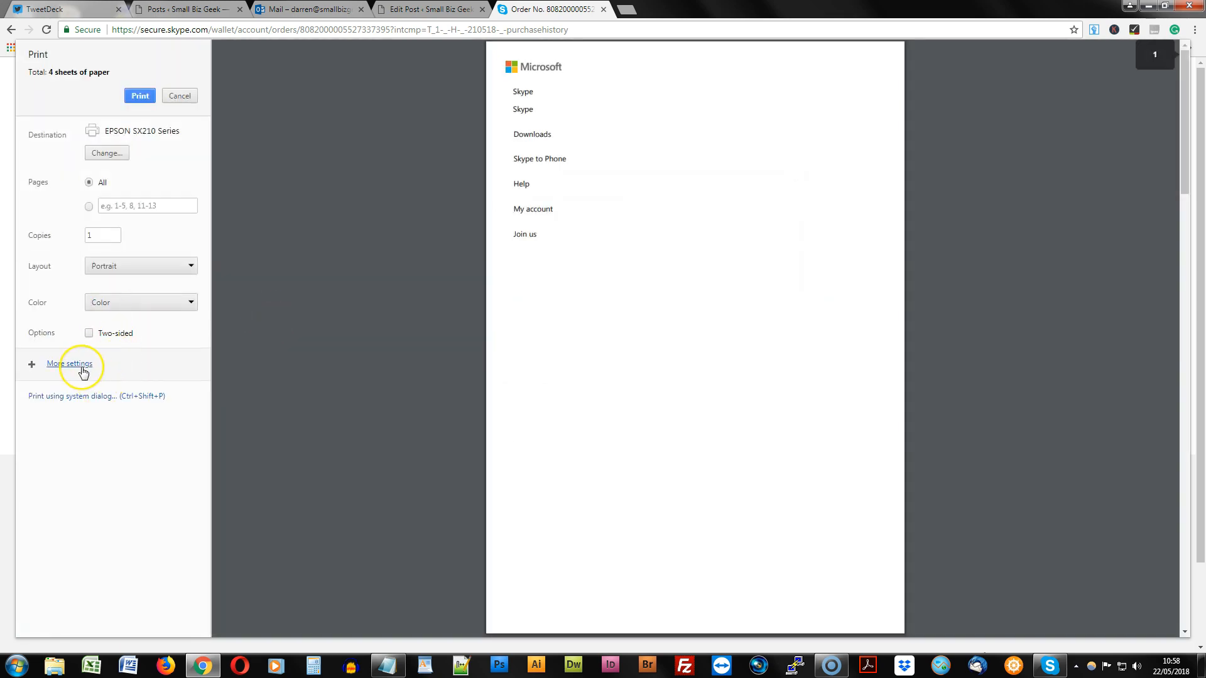
Step: Enable 'Selection only' under More settings so only the order details print on one sheet
click(69, 363)
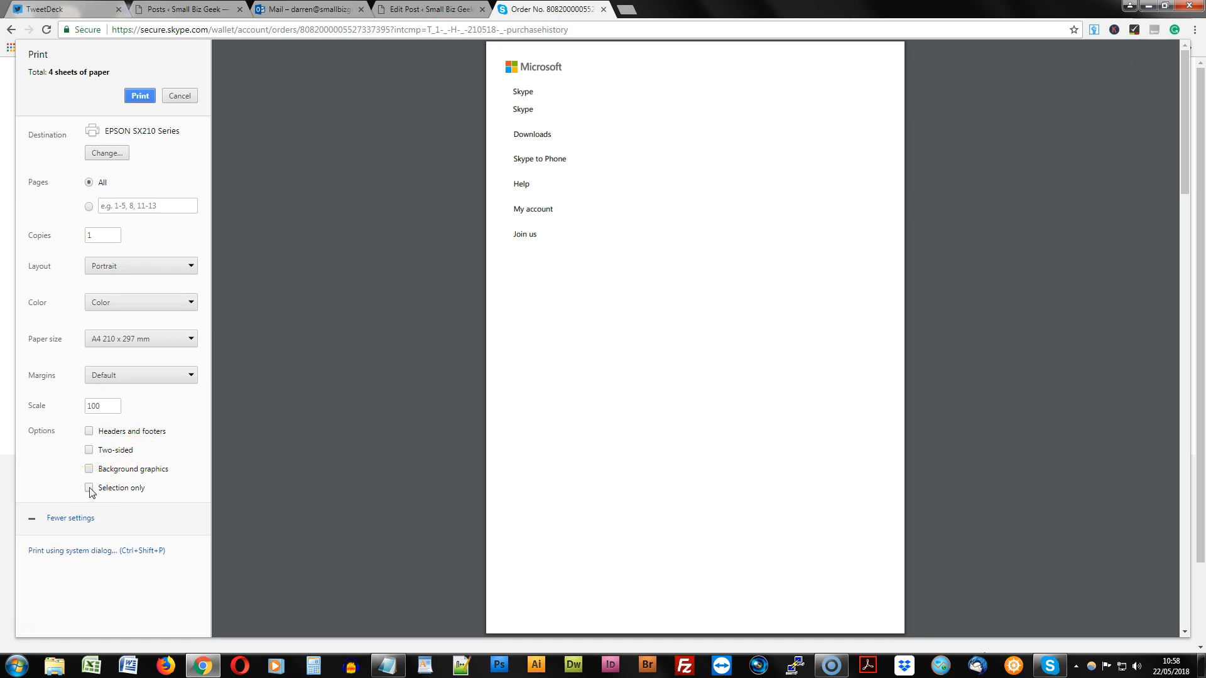
click(89, 487)
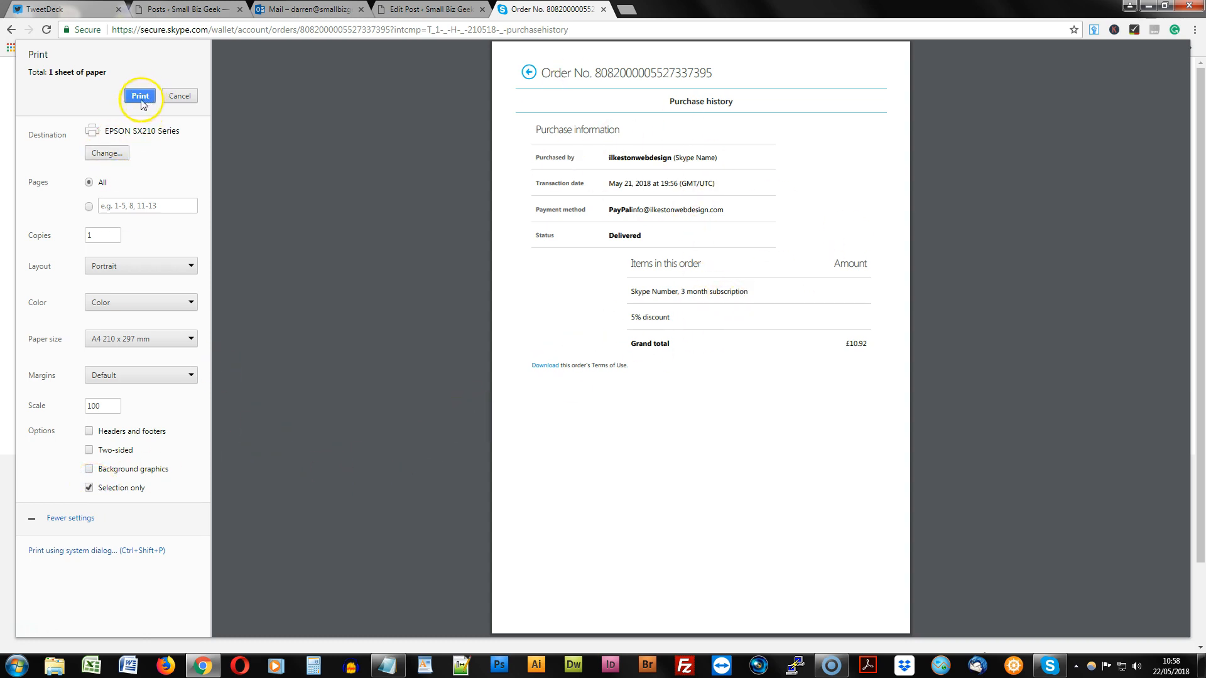
mouse_move(201, 234)
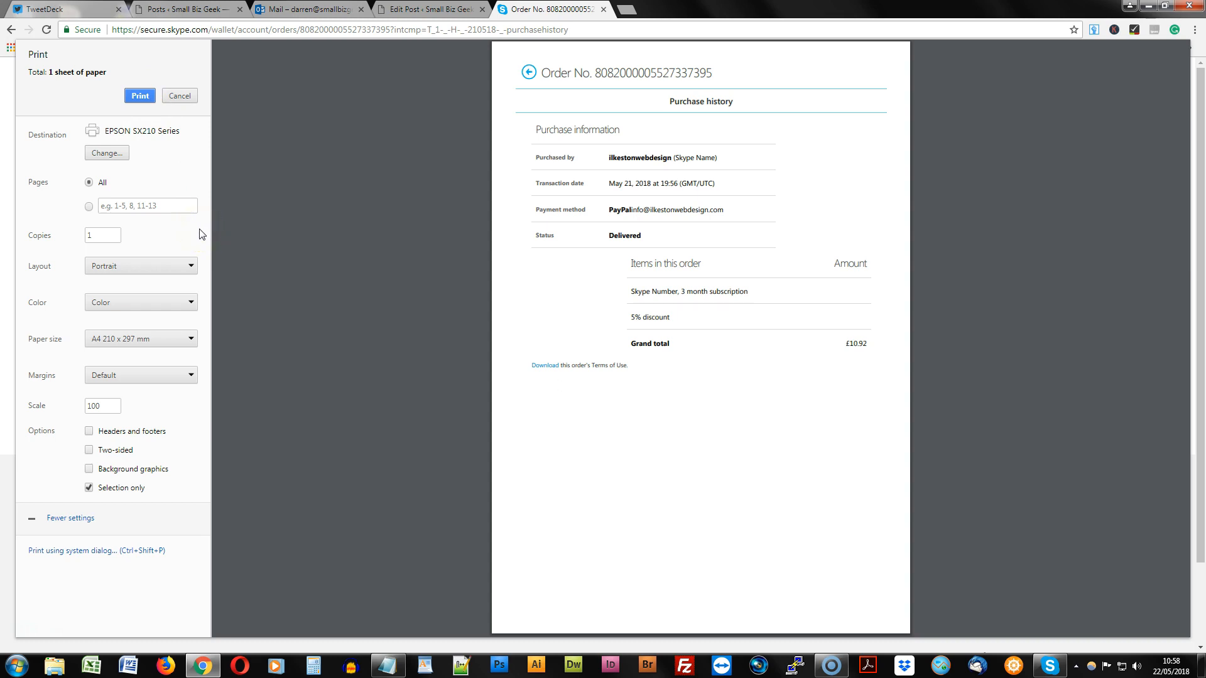
mouse_move(128, 181)
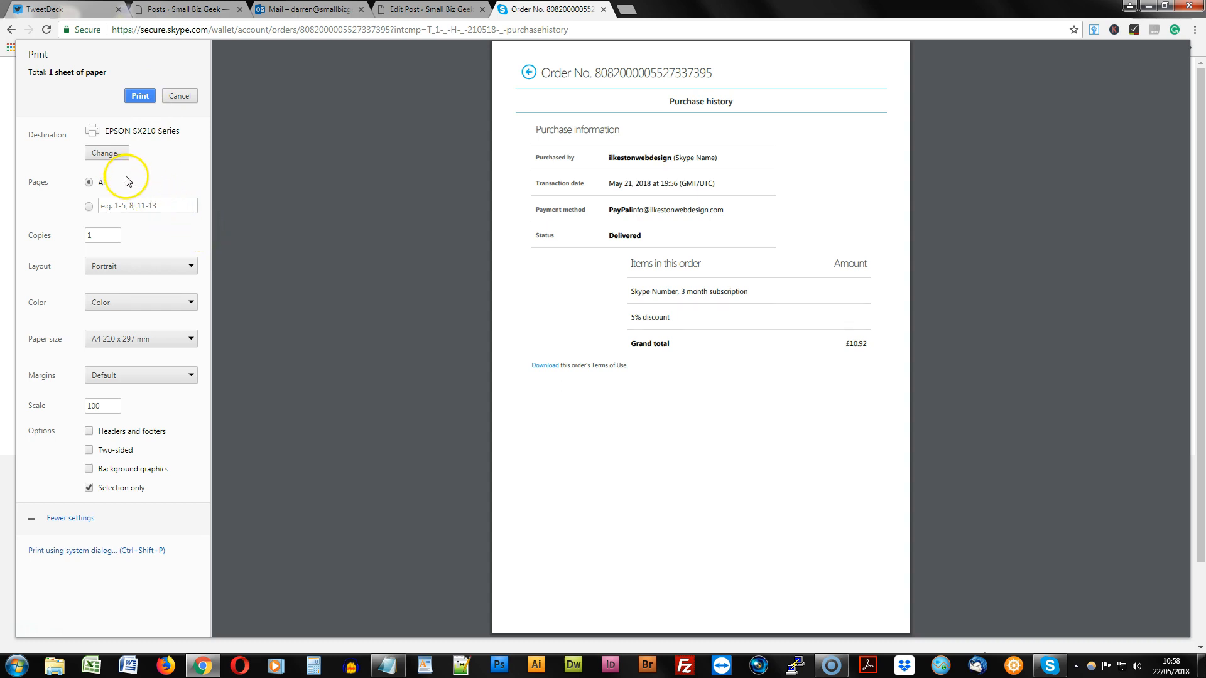
Step: Switch the destination to Save as PDF, keep 'Selection only', and save the PDF
click(105, 152)
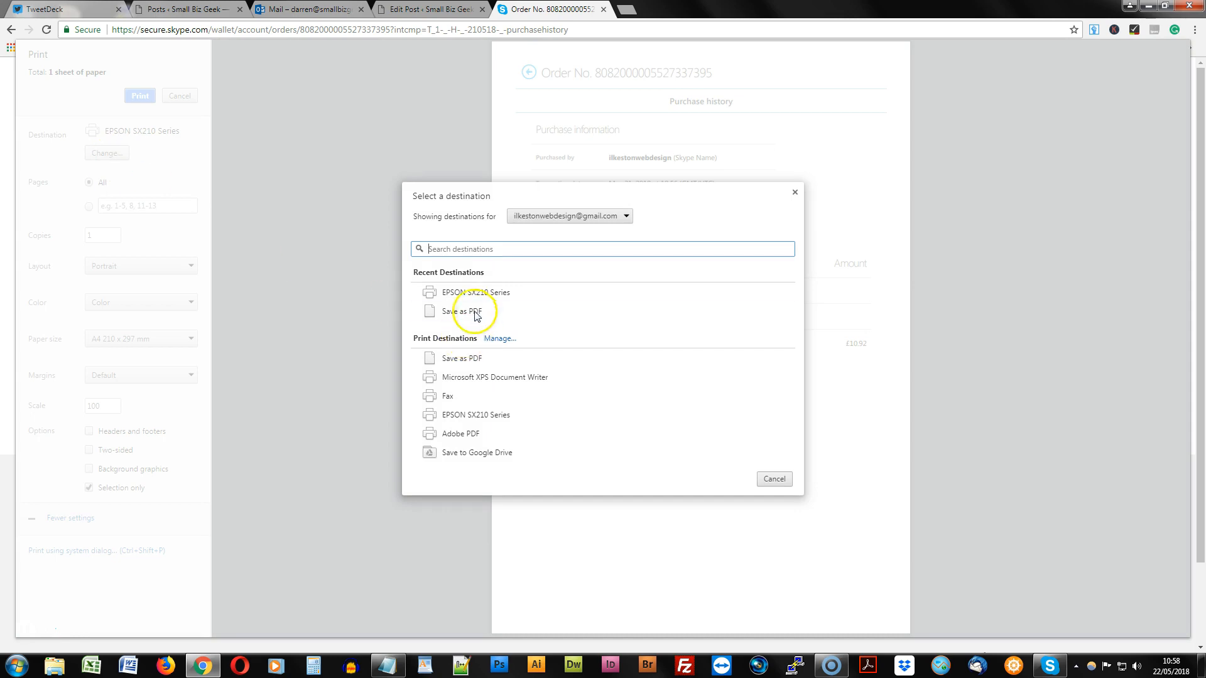
mouse_move(462, 312)
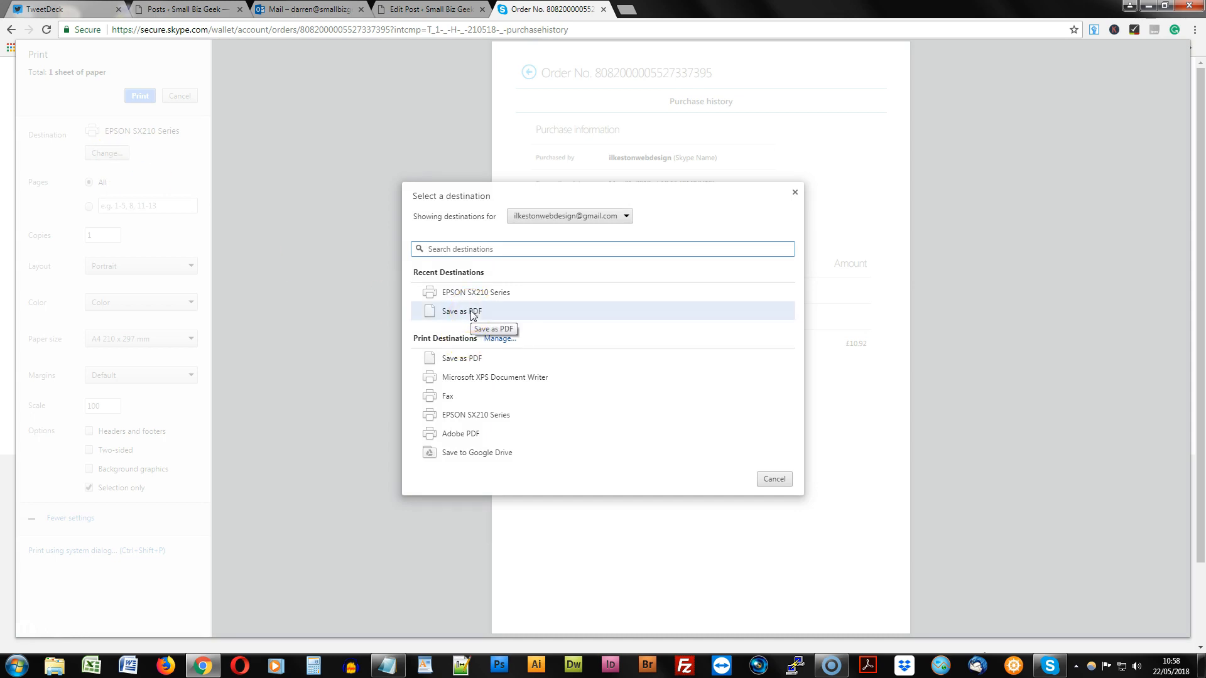
click(461, 312)
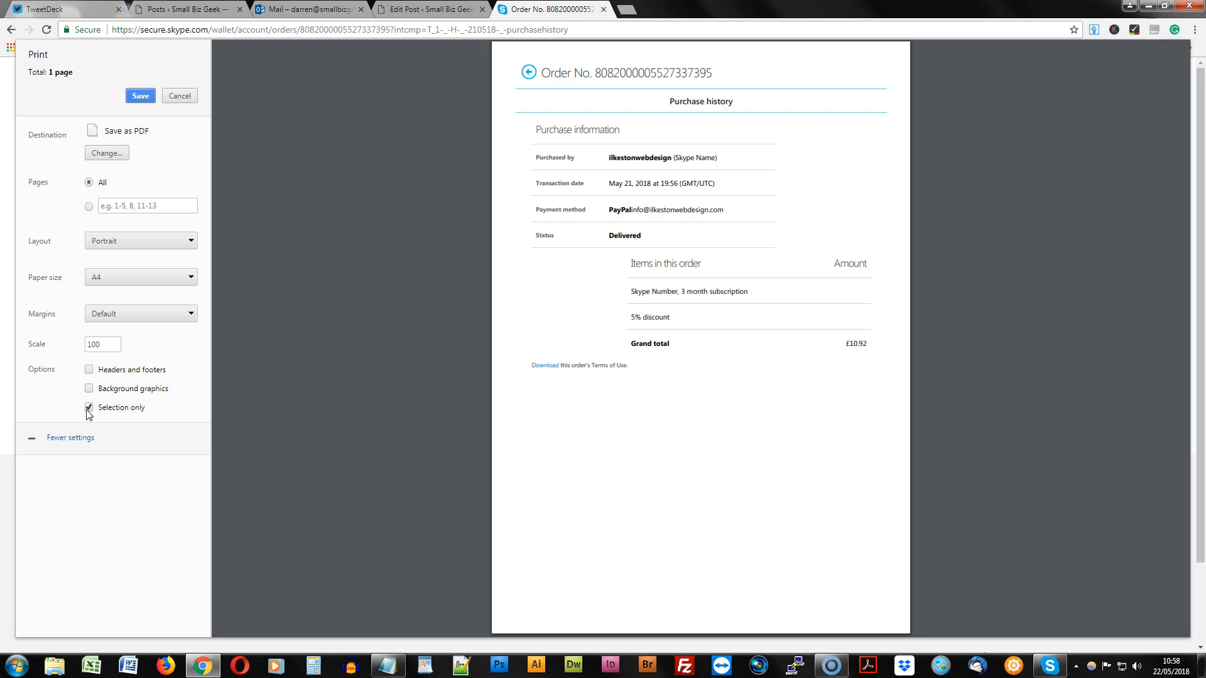
click(140, 95)
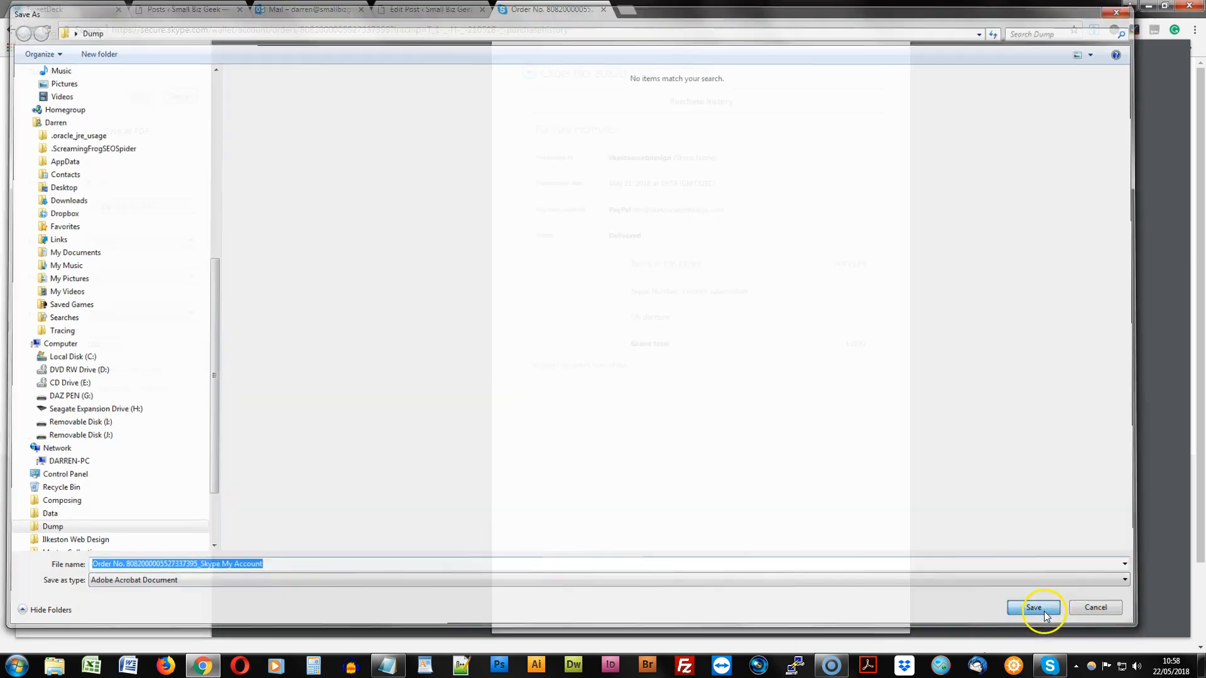
click(1034, 607)
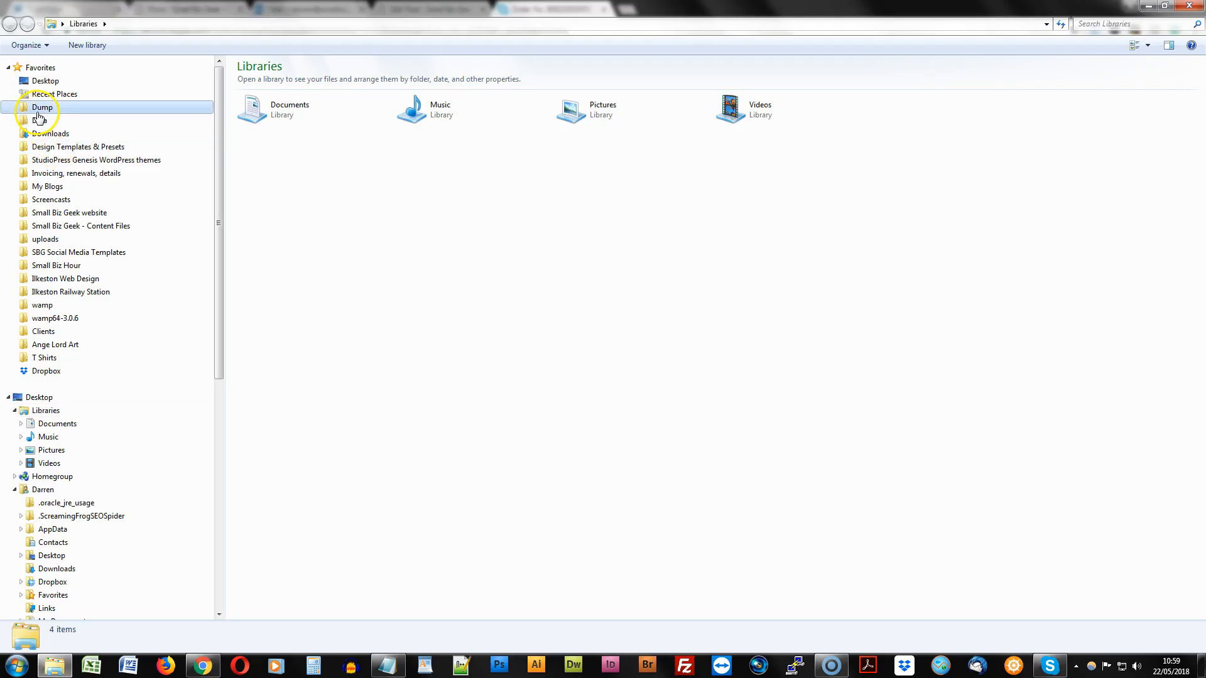